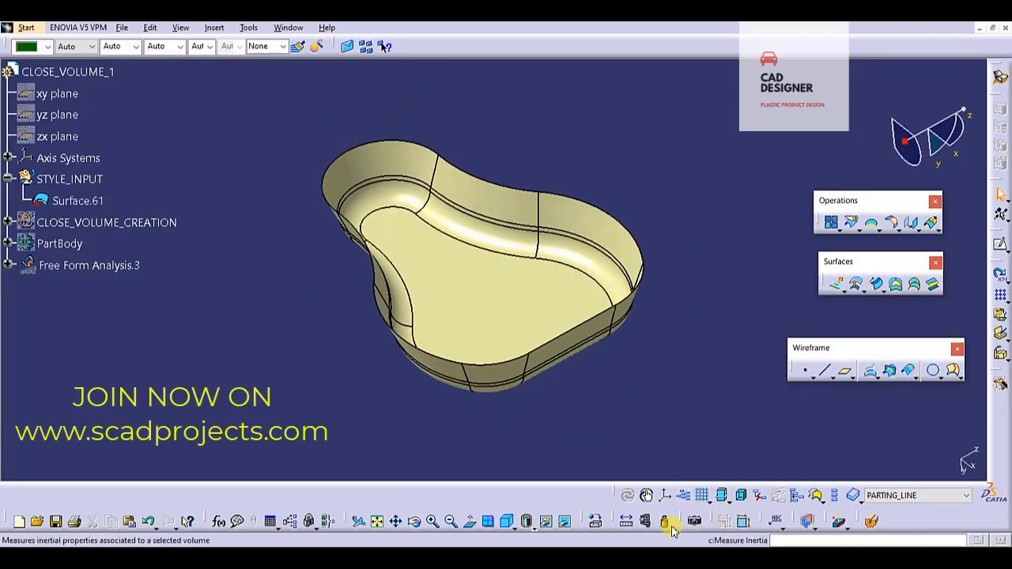
- Measure inertia of Surface.61, create its centre-of-gravity point, and keep the measure
{"action": "left_click", "coordinate": [667, 520]}
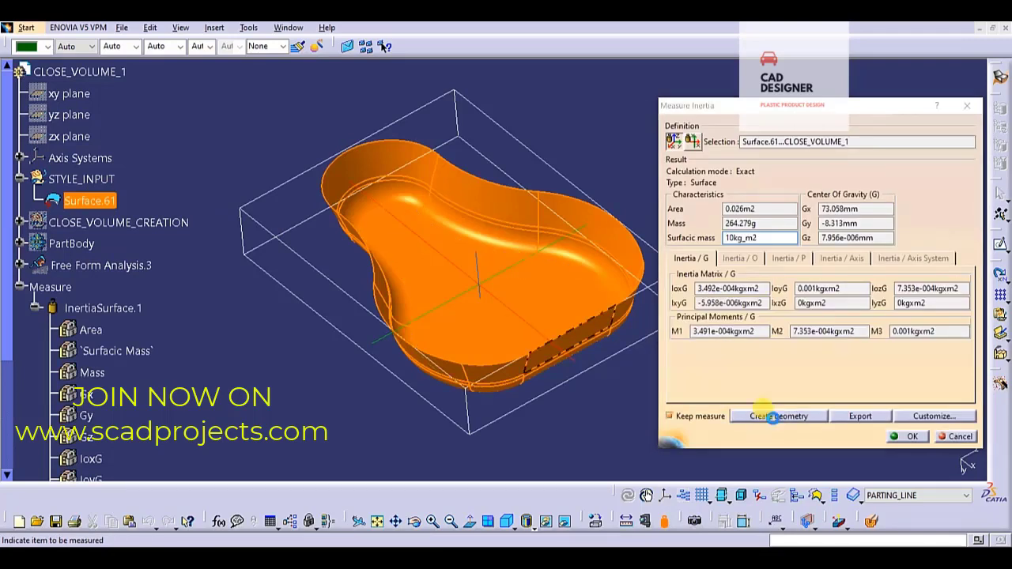
{"action": "left_click", "coordinate": [779, 416]}
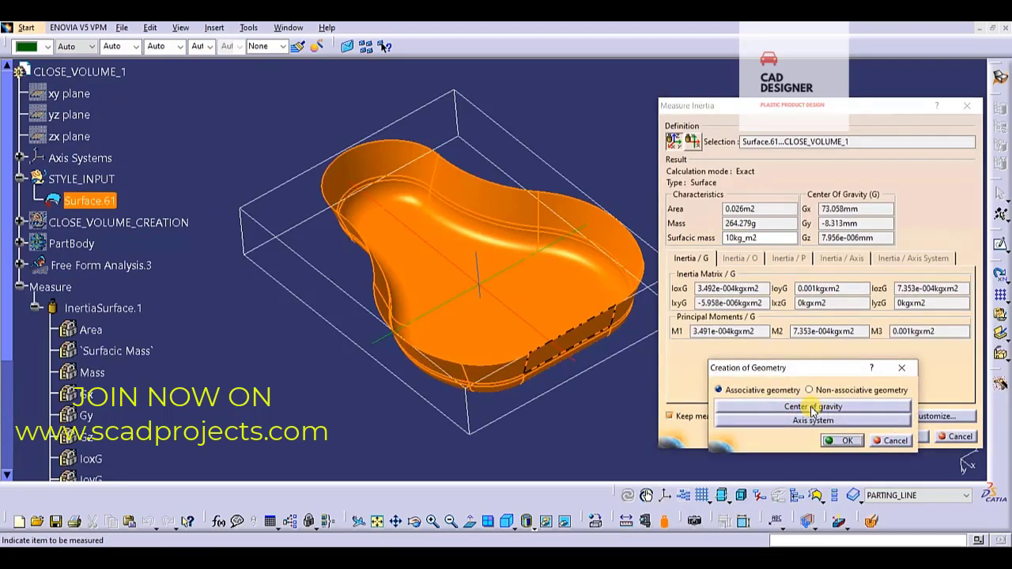
{"action": "left_click", "coordinate": [813, 406]}
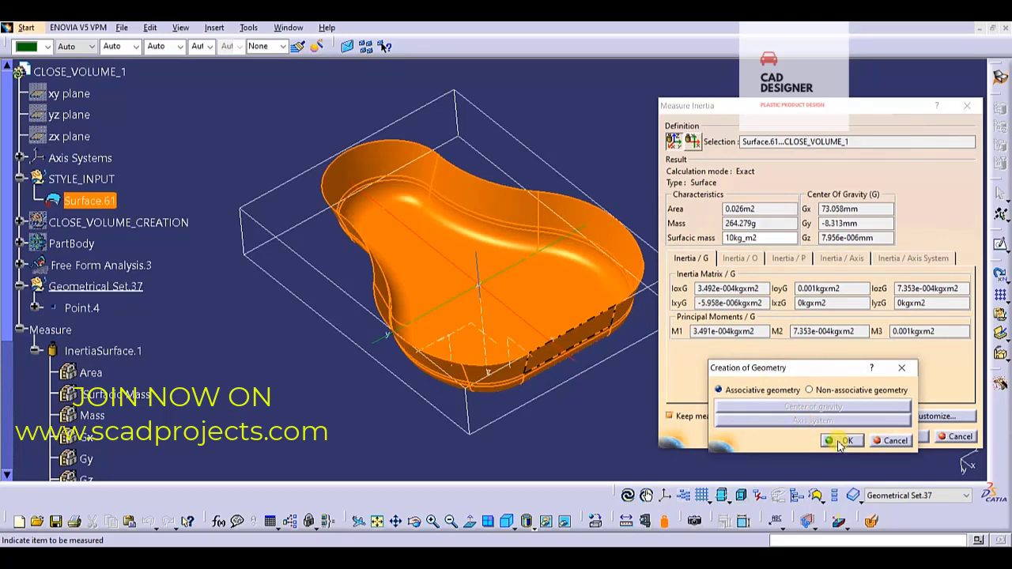
{"action": "left_click", "coordinate": [842, 440]}
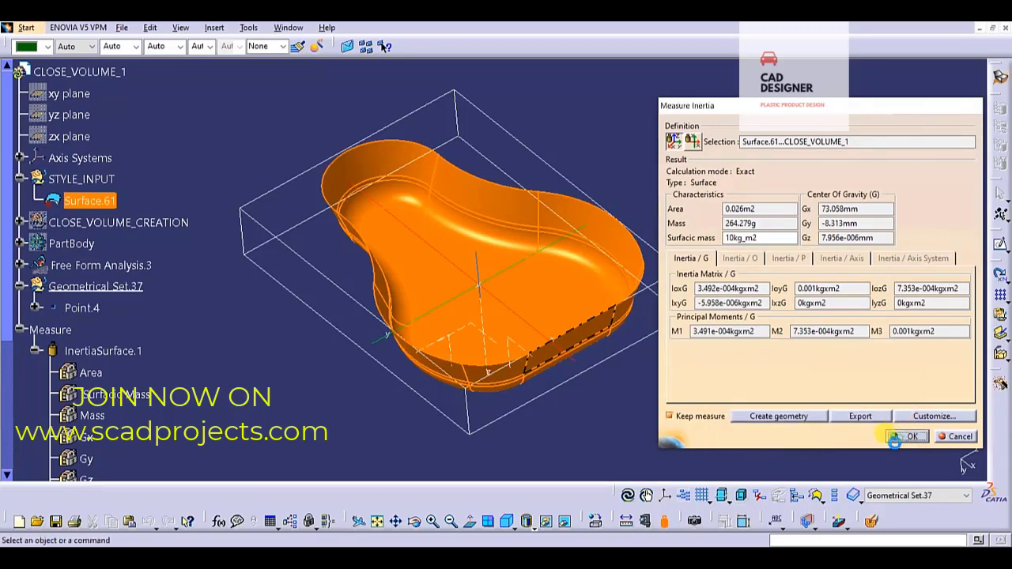
{"action": "left_click", "coordinate": [908, 436]}
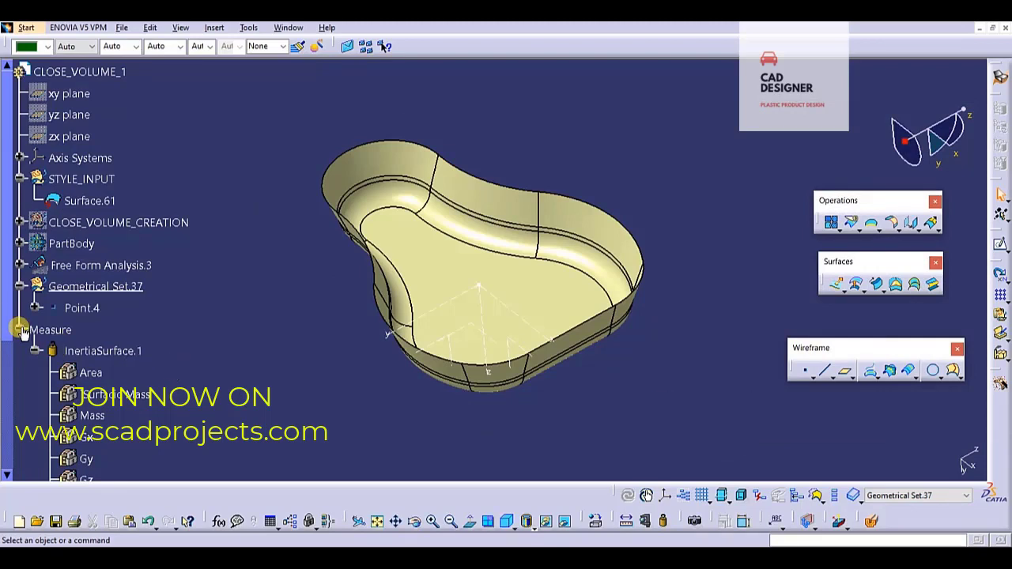
- Create a Point-Direction line from Point.4 along the Z axis, reversed in direction
{"action": "left_click", "coordinate": [19, 330]}
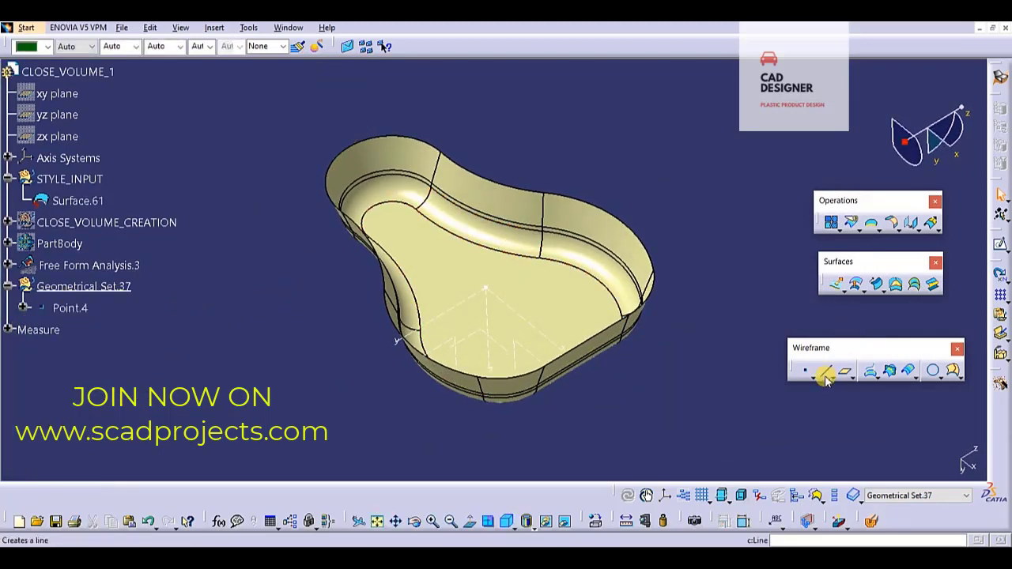
{"action": "left_click", "coordinate": [823, 371]}
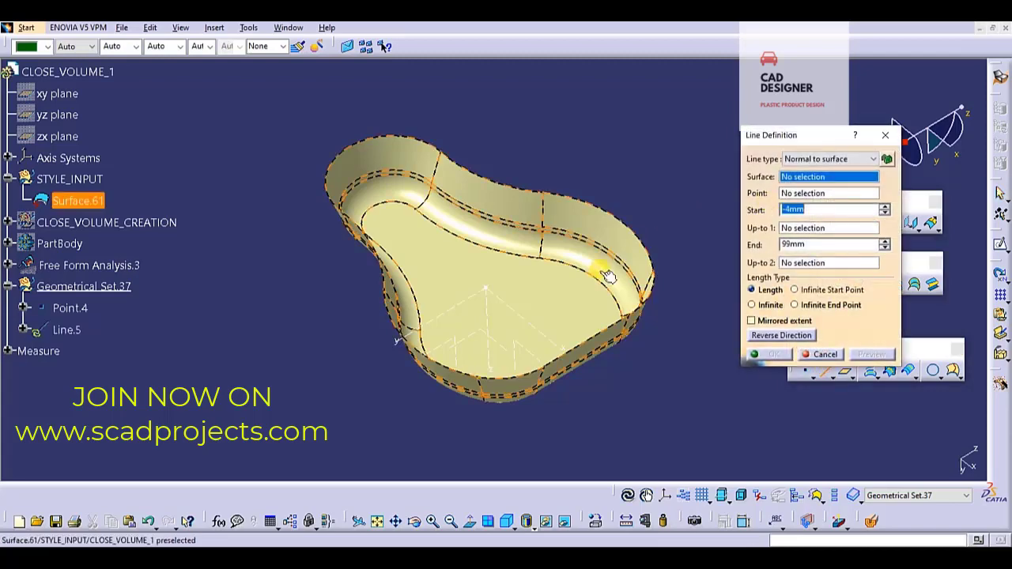
{"action": "left_click", "coordinate": [831, 158]}
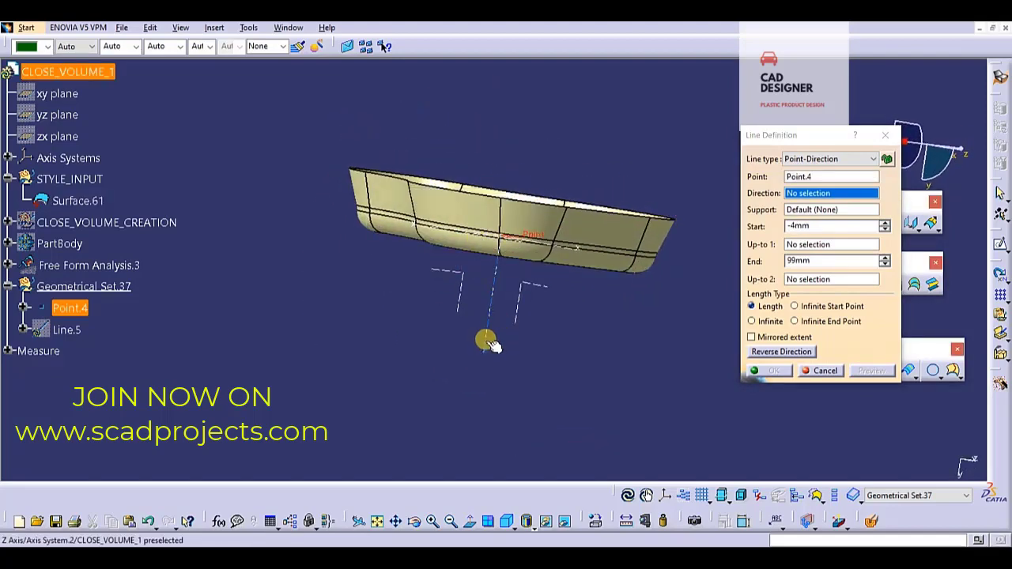
{"action": "left_click", "coordinate": [489, 340]}
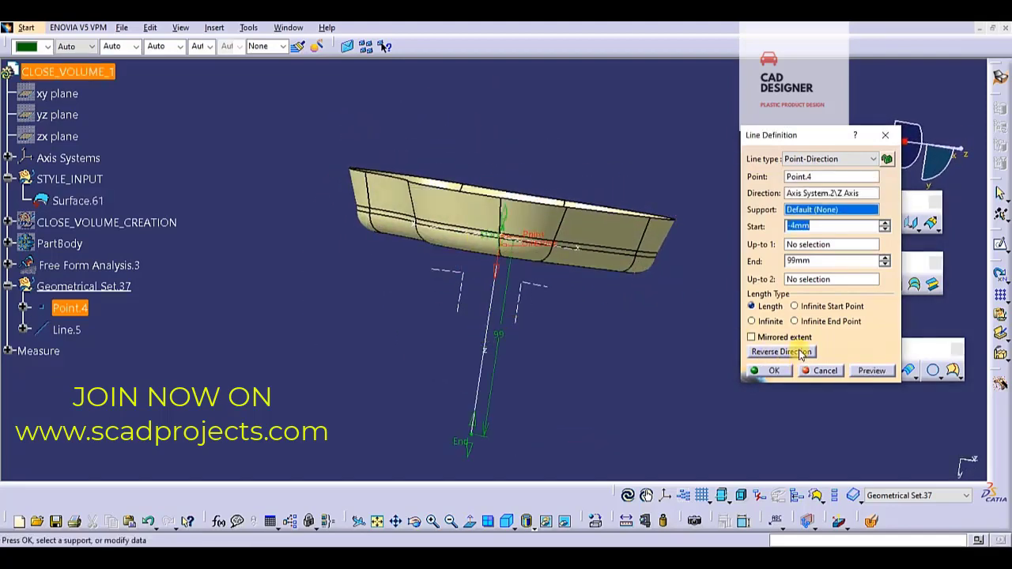
{"action": "left_click", "coordinate": [781, 351]}
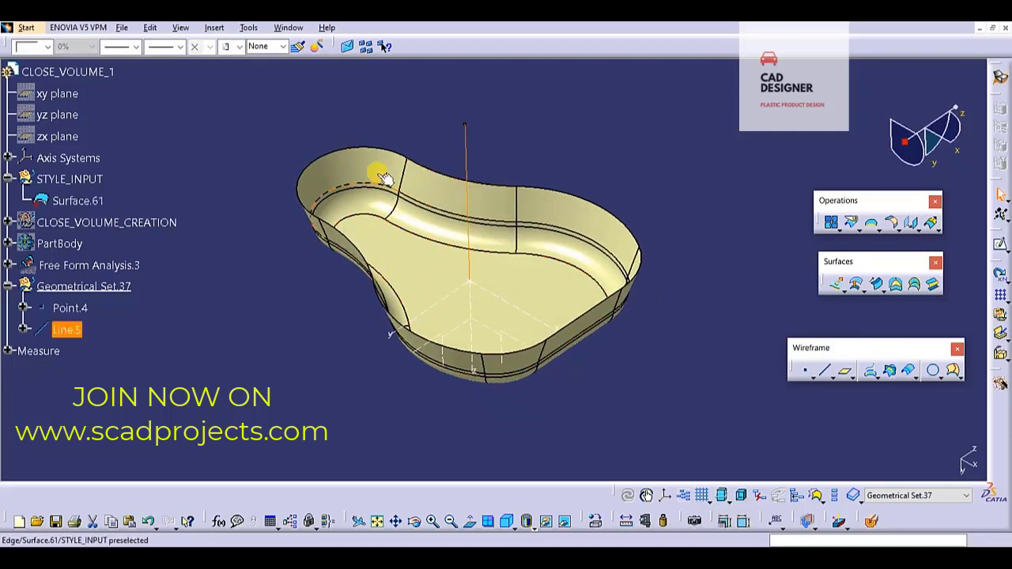
- Enable Material shading in the Customize View display mode
{"action": "left_click", "coordinate": [563, 522]}
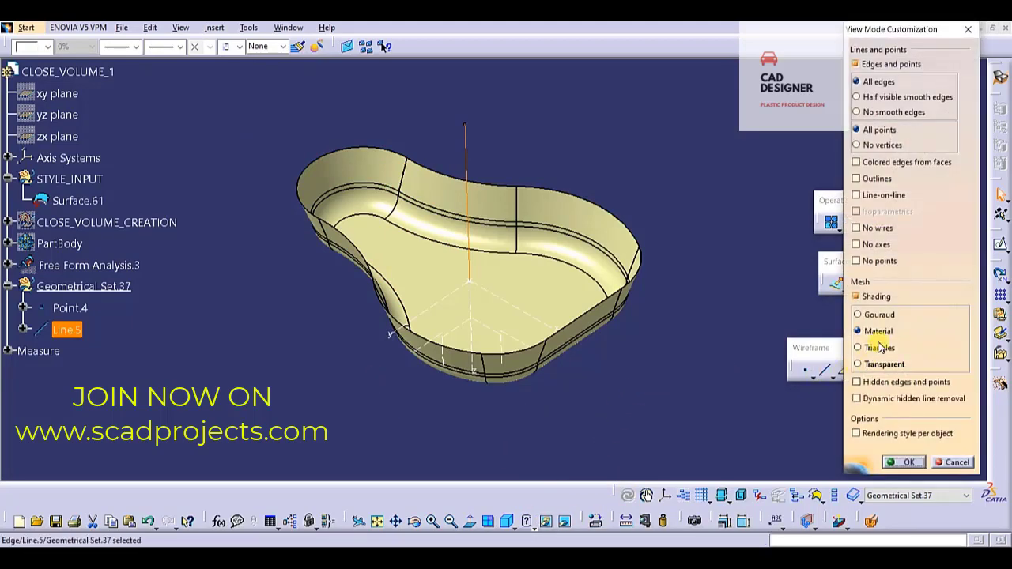
{"action": "left_click", "coordinate": [905, 462]}
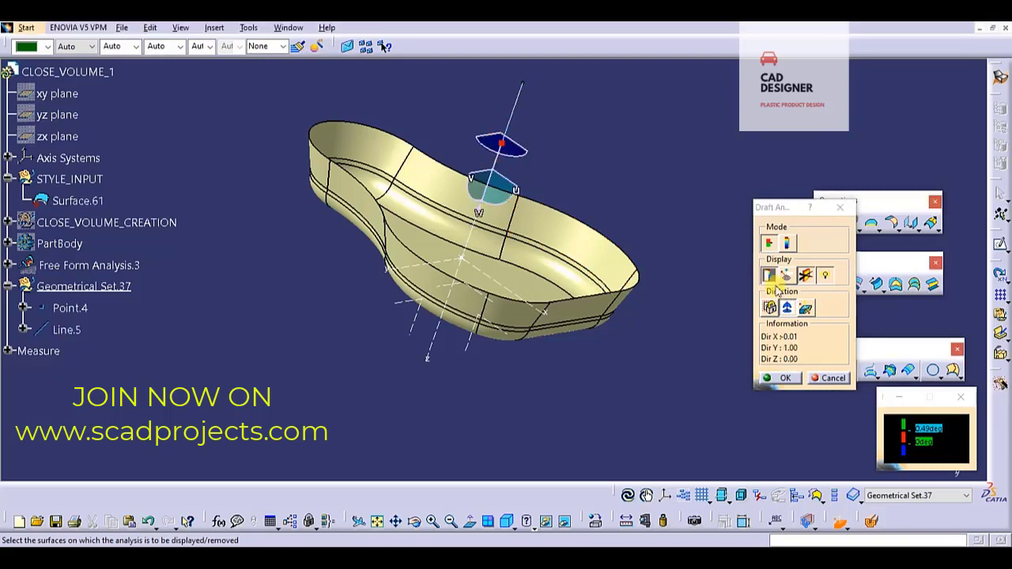
- Set the draft analysis display and pull direction, then inspect the colour result
{"action": "left_click", "coordinate": [788, 307]}
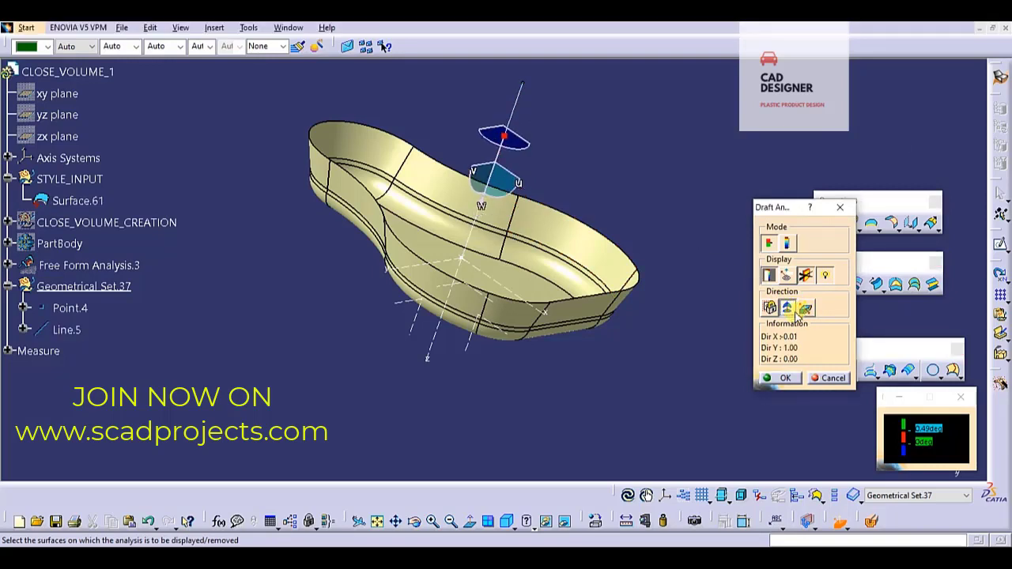
{"action": "left_click", "coordinate": [805, 308]}
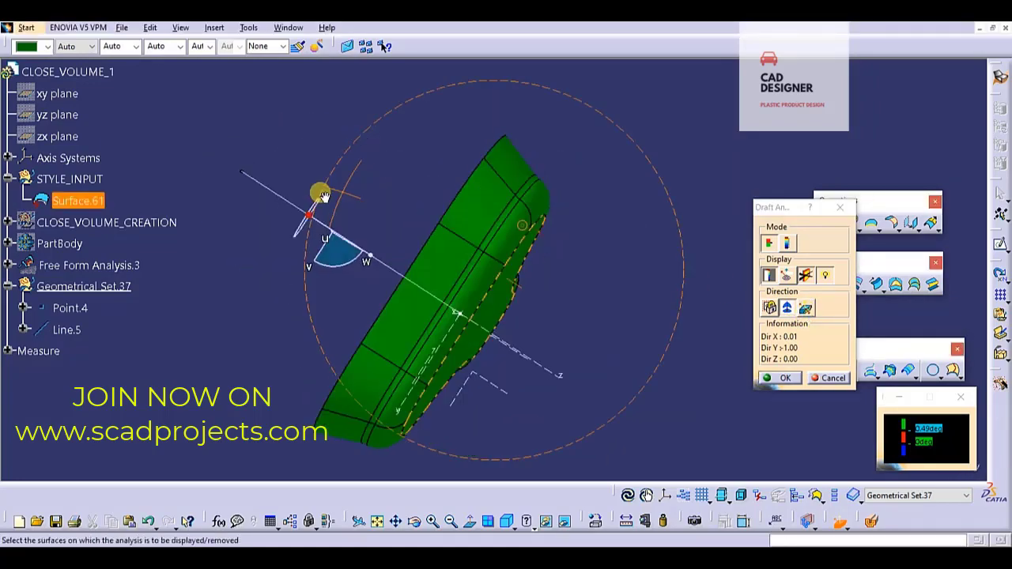
{"action": "left_click_drag", "start_coordinate": [320, 196], "coordinate": [678, 355]}
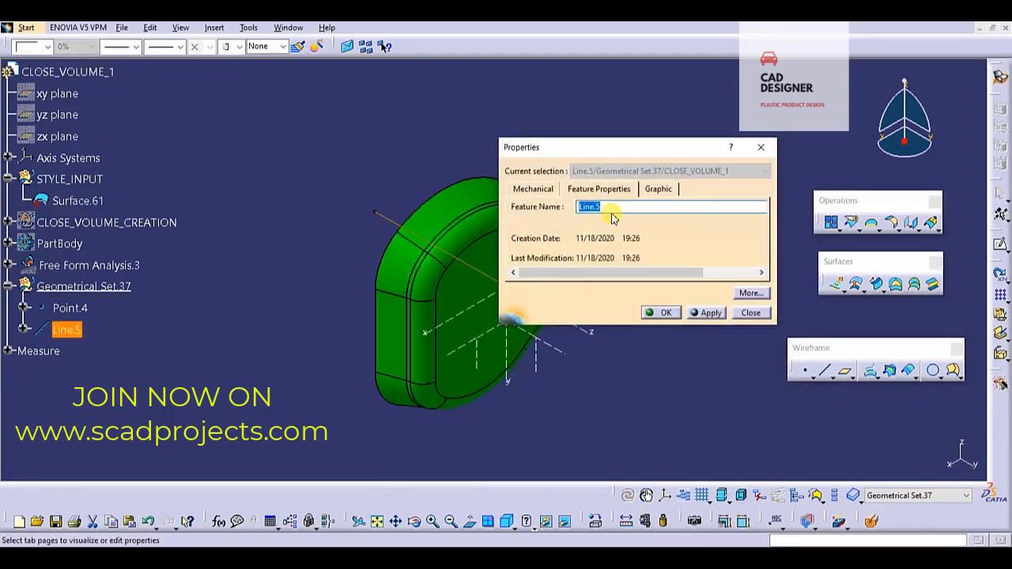
- Enter 'MTD' as the feature name of Line.5
{"action": "type", "text": "MTD"}
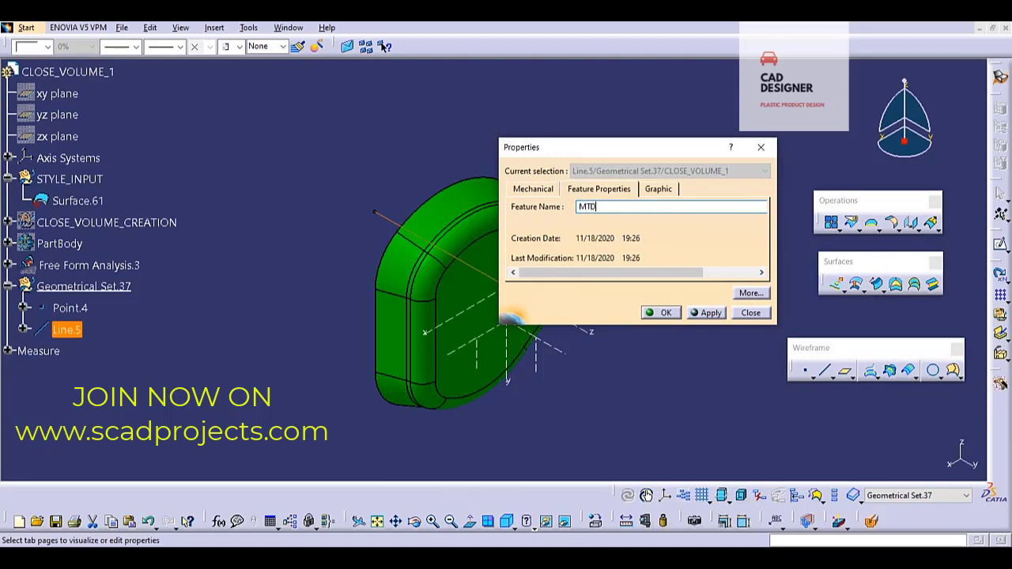